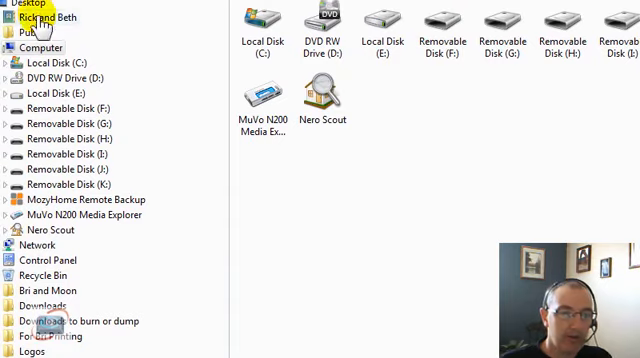
# Step: Show the documents folder's file list with names, dates, types and sizes
pyautogui.click(40, 16)
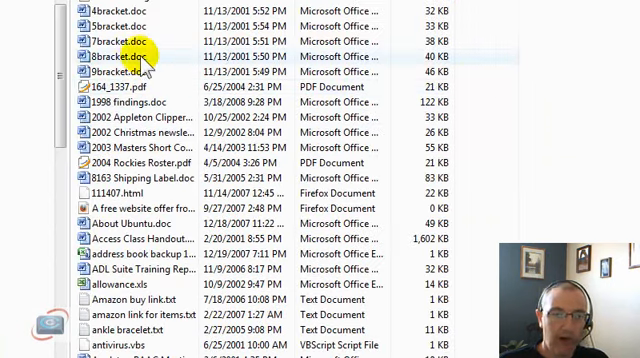
pyautogui.moveTo(120, 192)
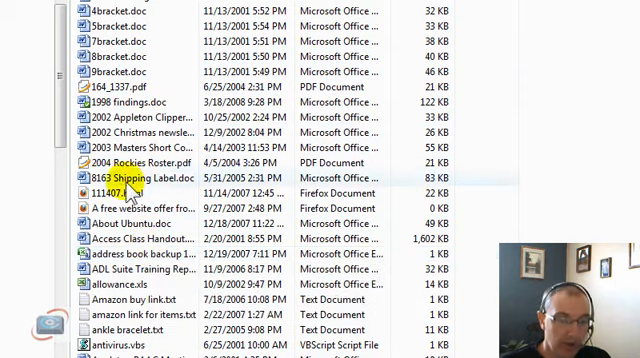
# Step: Select the sixth file and request sending all six selected files to the Recycle Bin
pyautogui.click(140, 148)
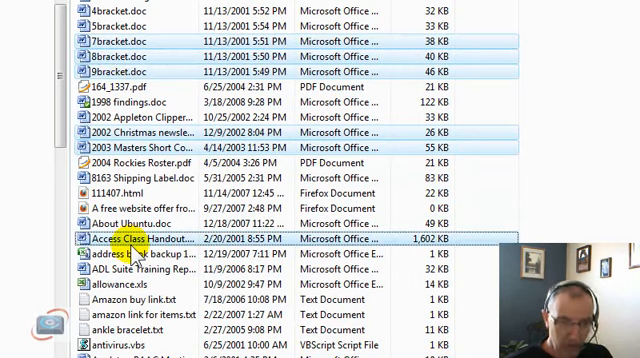
pyautogui.press('Delete')
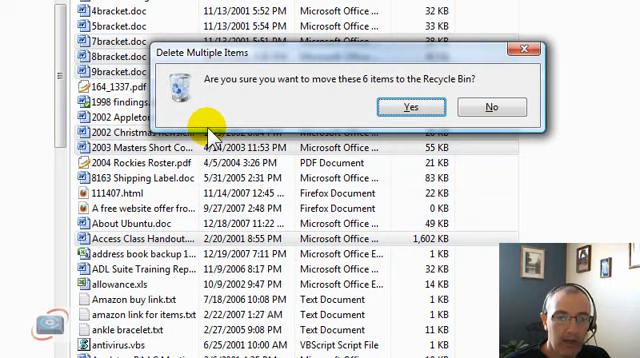
pyautogui.moveTo(344, 96)
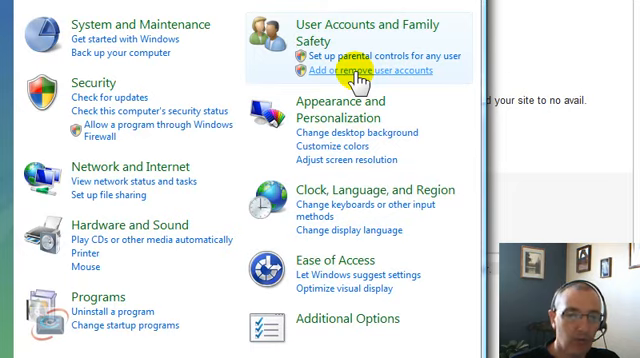
# Step: Reach the User Accounts page for the Rick and Beth administrator account
pyautogui.click(380, 72)
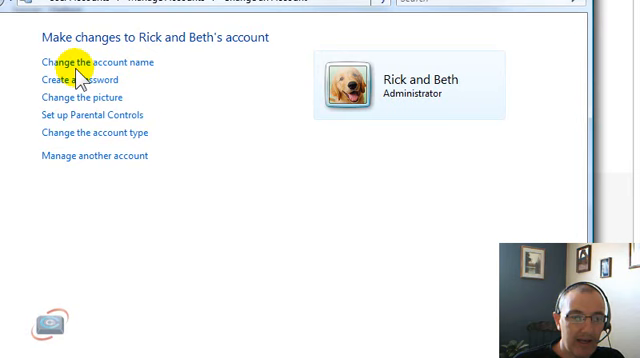
pyautogui.moveTo(76, 96)
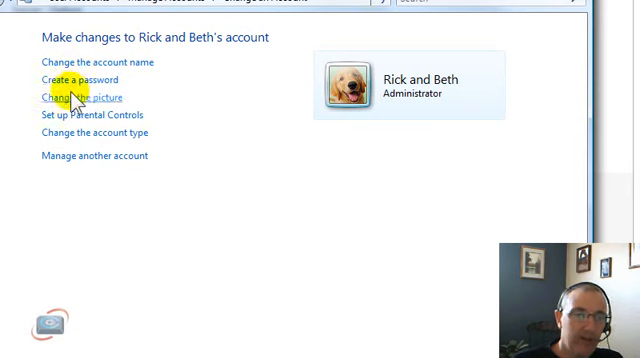
pyautogui.moveTo(80, 98)
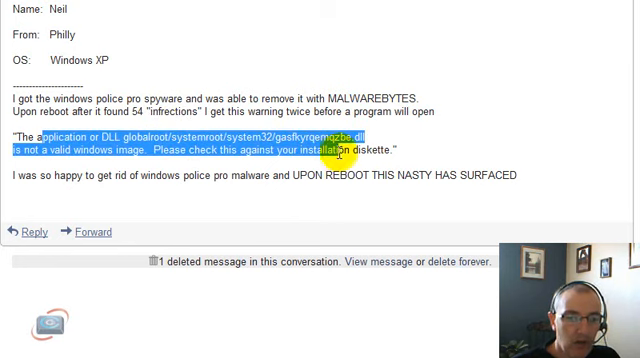
pyautogui.moveTo(340, 152)
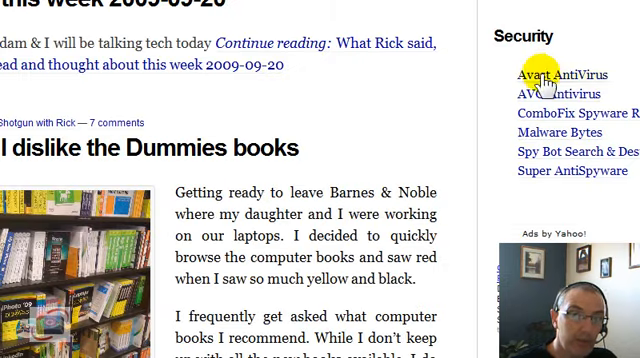
pyautogui.moveTo(544, 162)
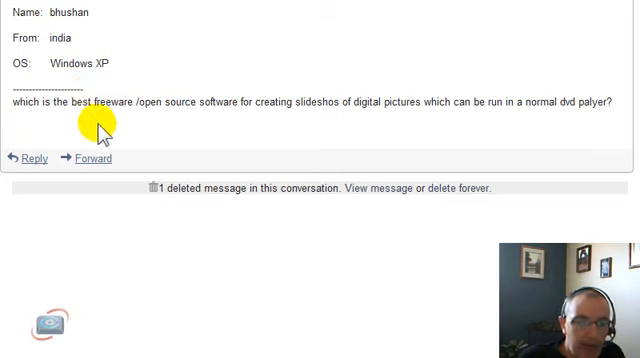
pyautogui.moveTo(176, 132)
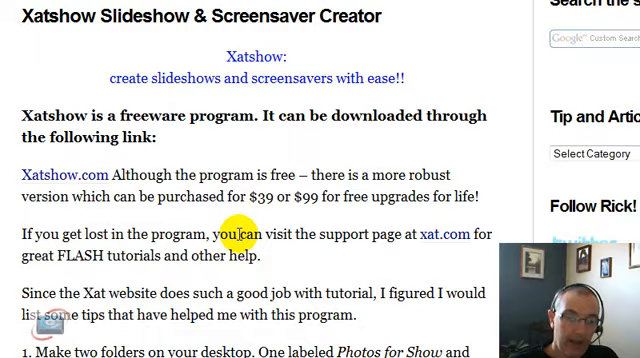
# Step: Scroll the Xatshow article down to its related posts on backups and shortcuts
pyautogui.scroll(-3)
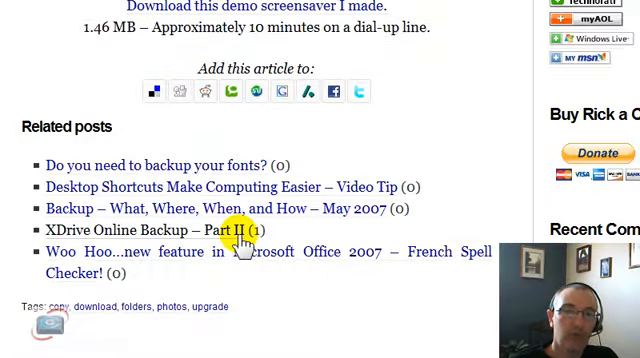